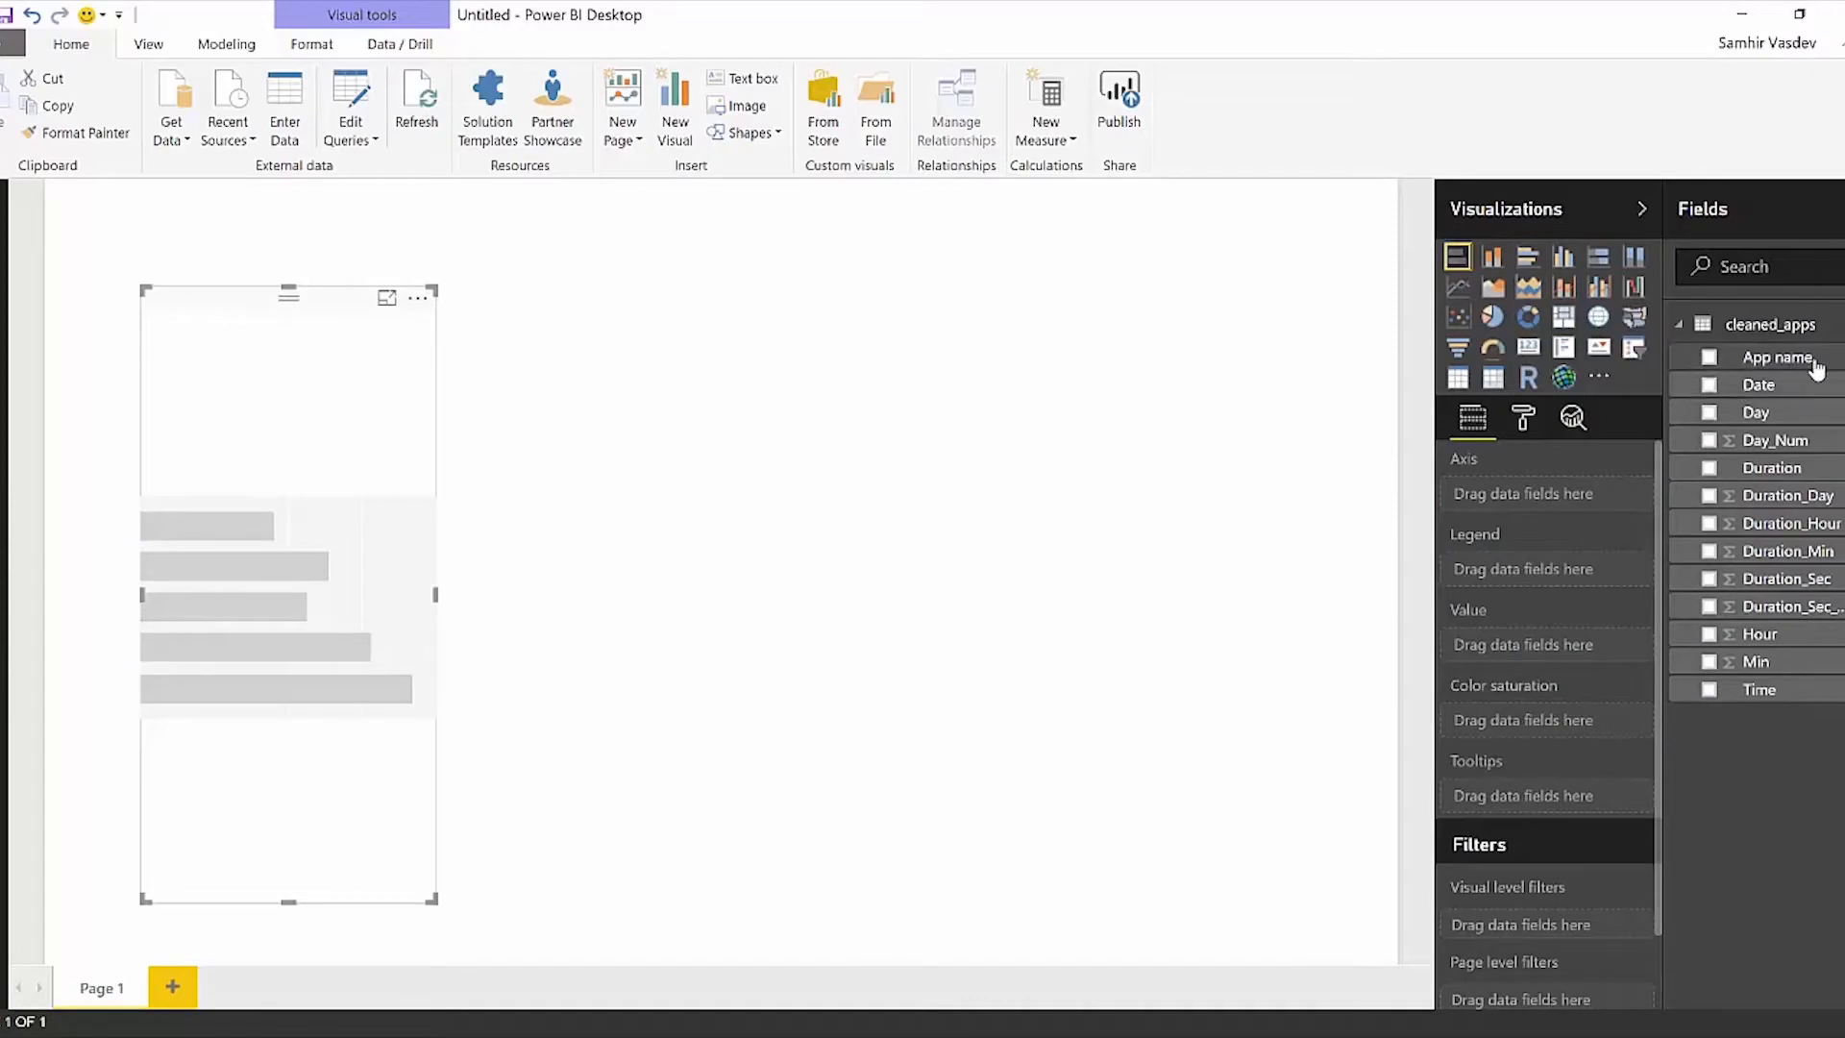
{"action": "mouse_move", "coordinate": [1778, 357]}
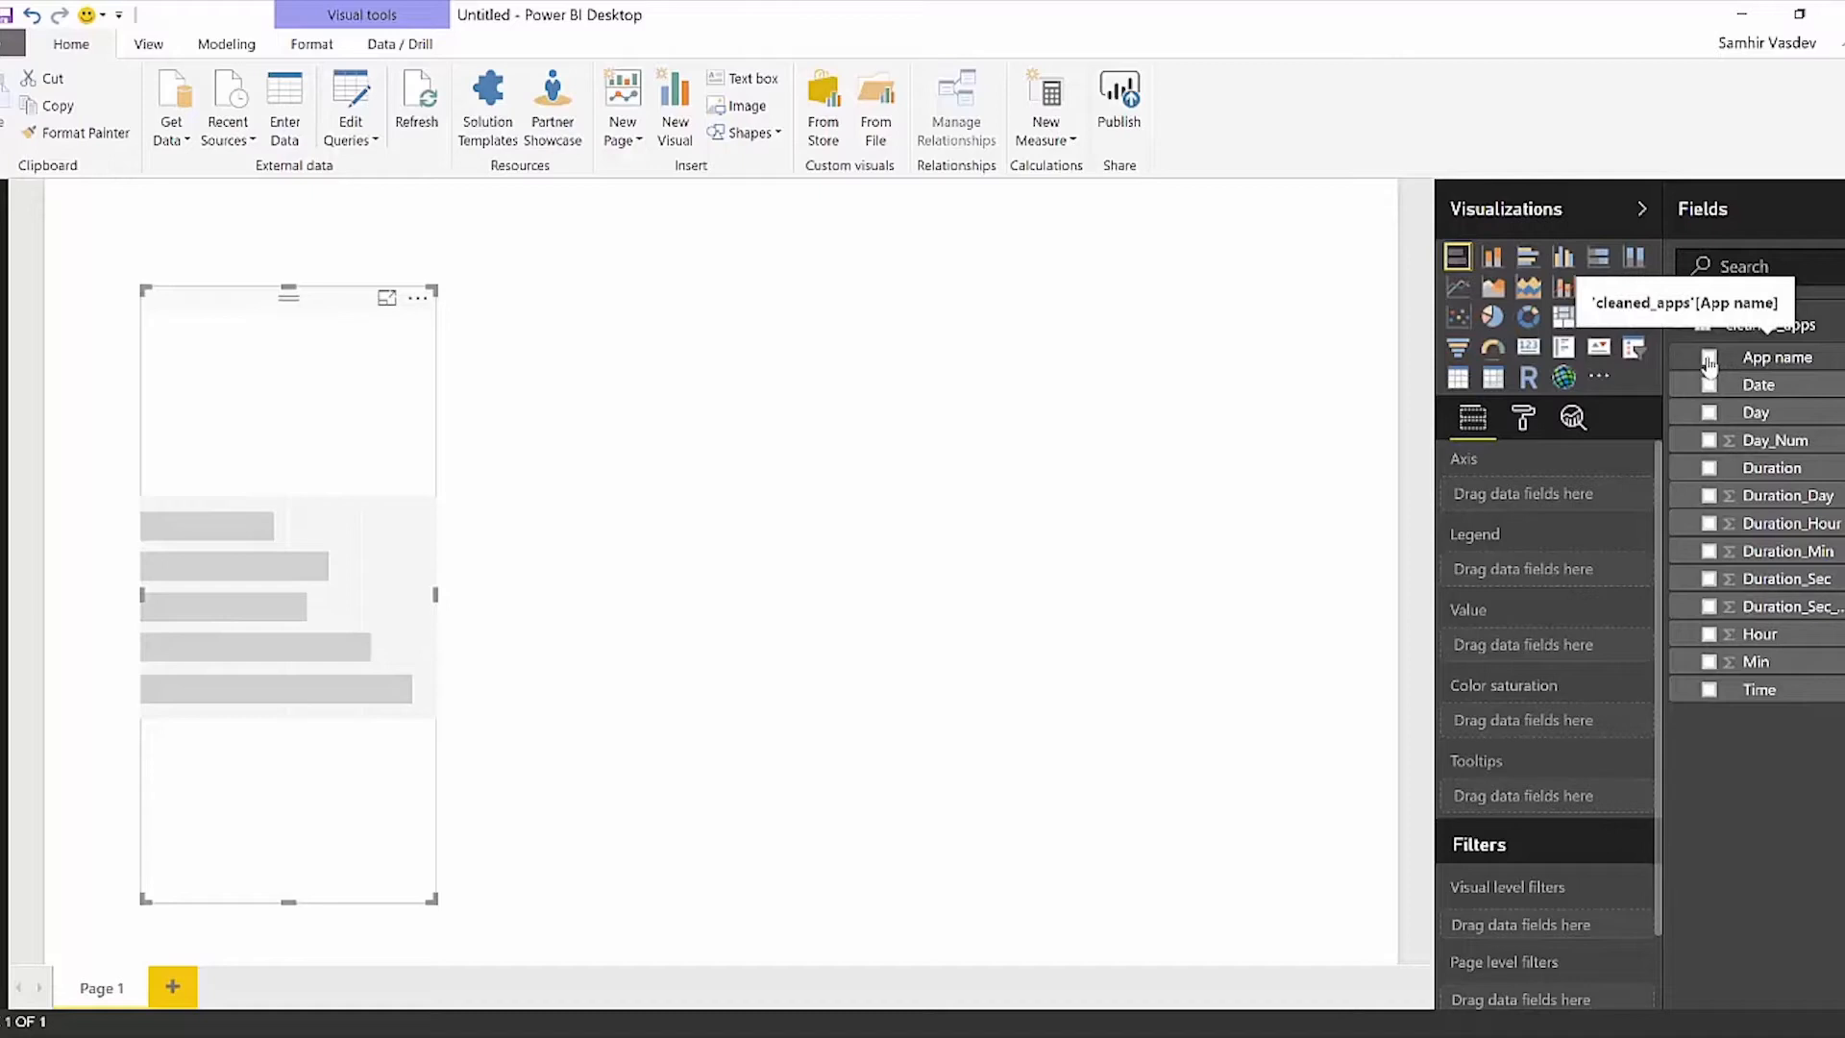
Add the App name field to the empty bar chart's axis.
{"action": "left_click", "coordinate": [1709, 356]}
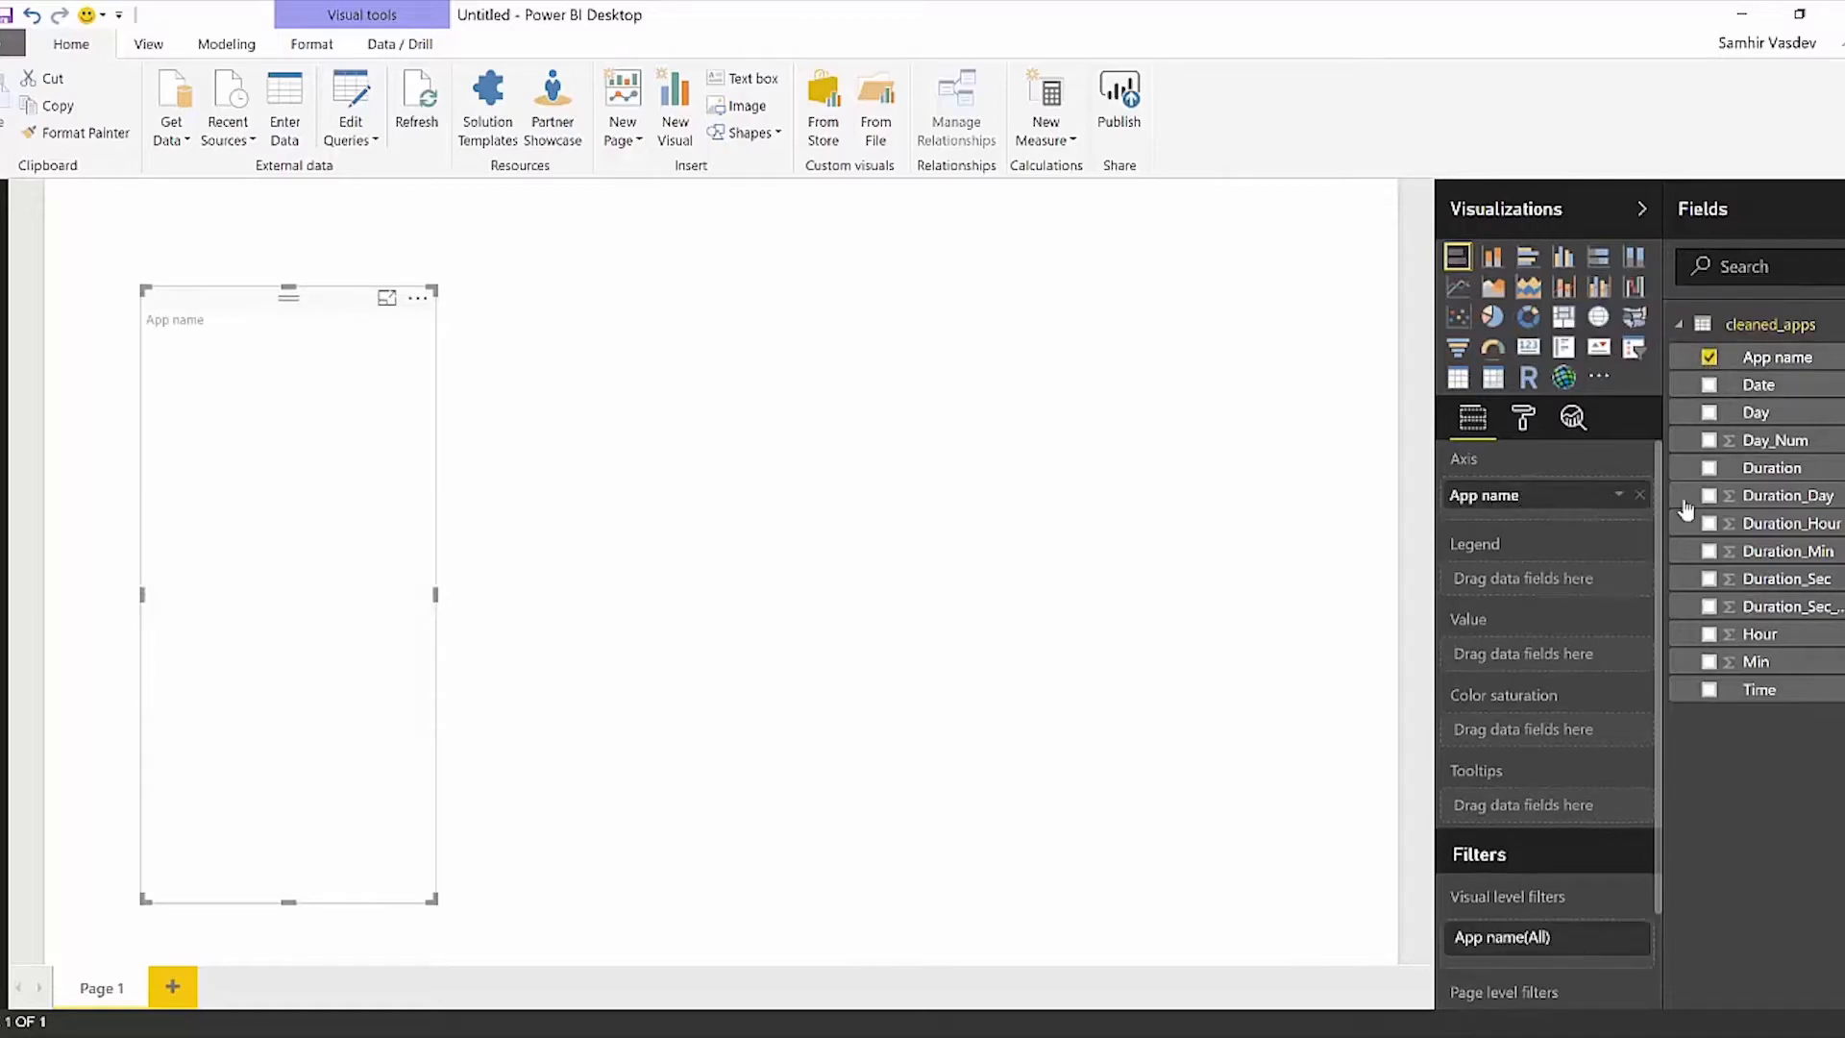
{"action": "mouse_move", "coordinate": [1786, 551]}
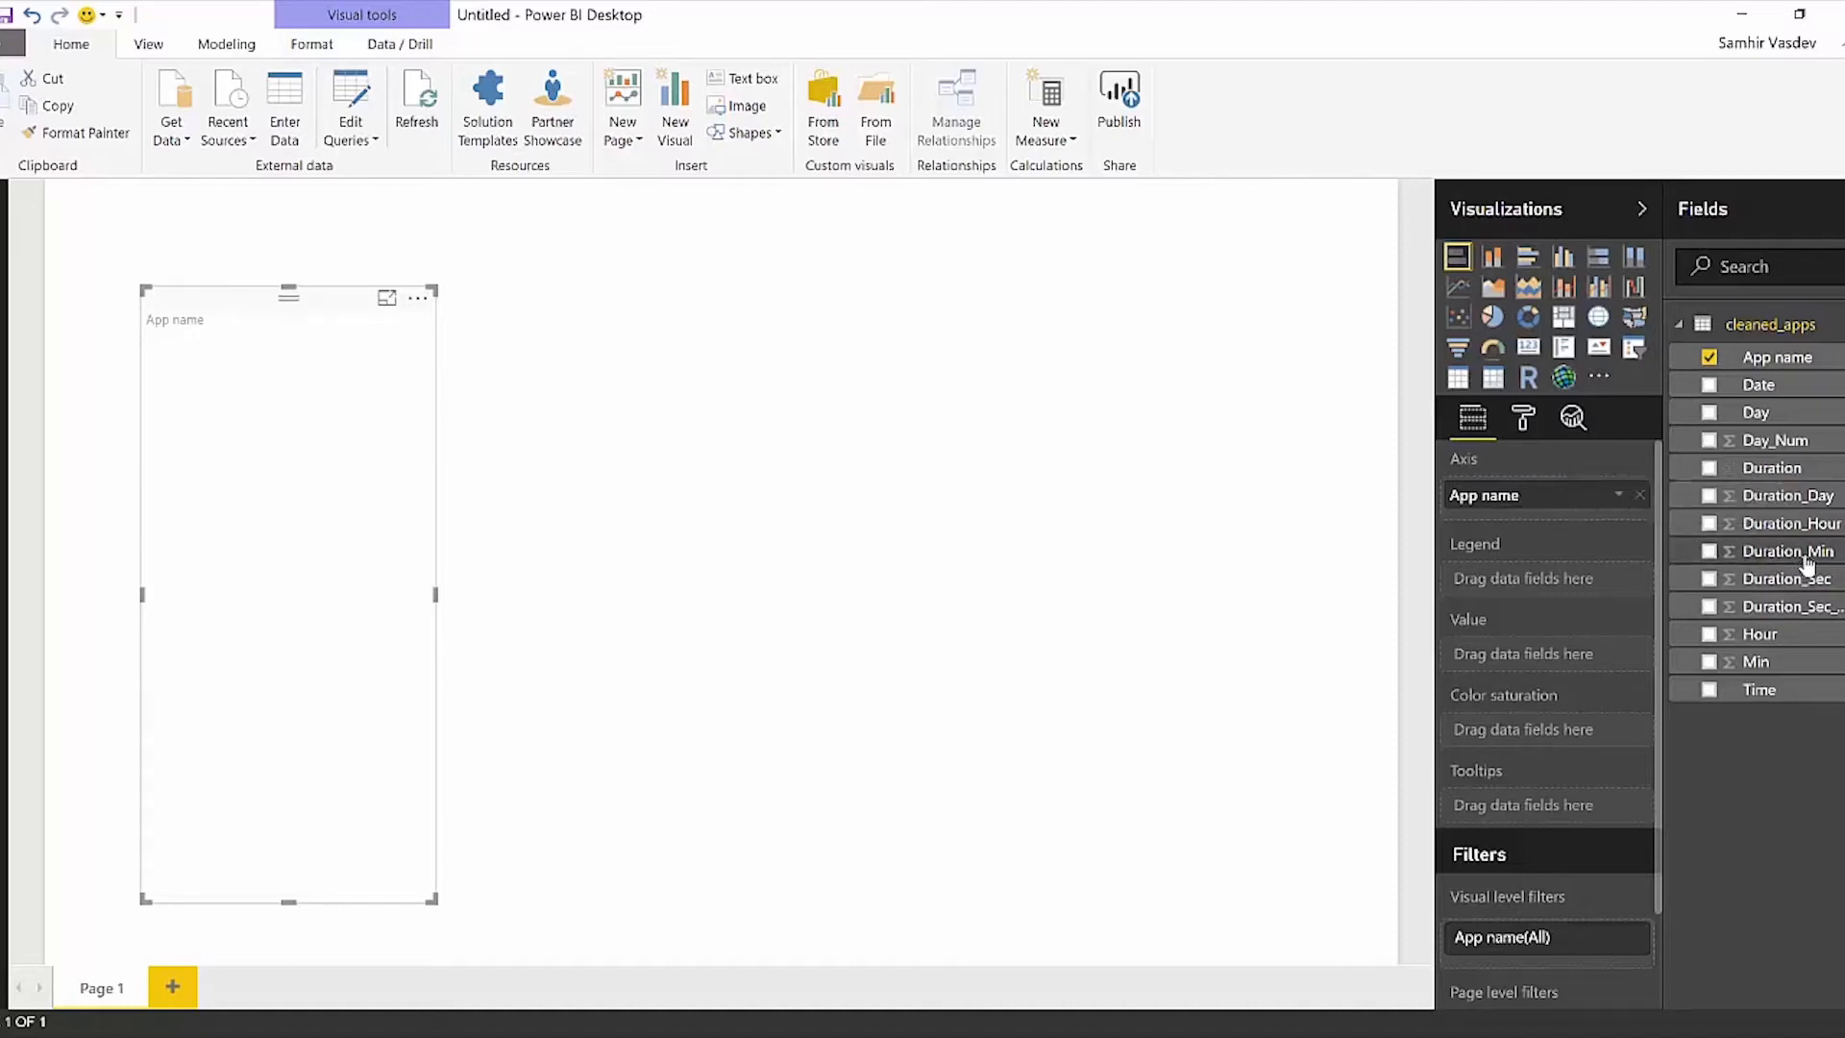
{"action": "mouse_move", "coordinate": [1787, 551]}
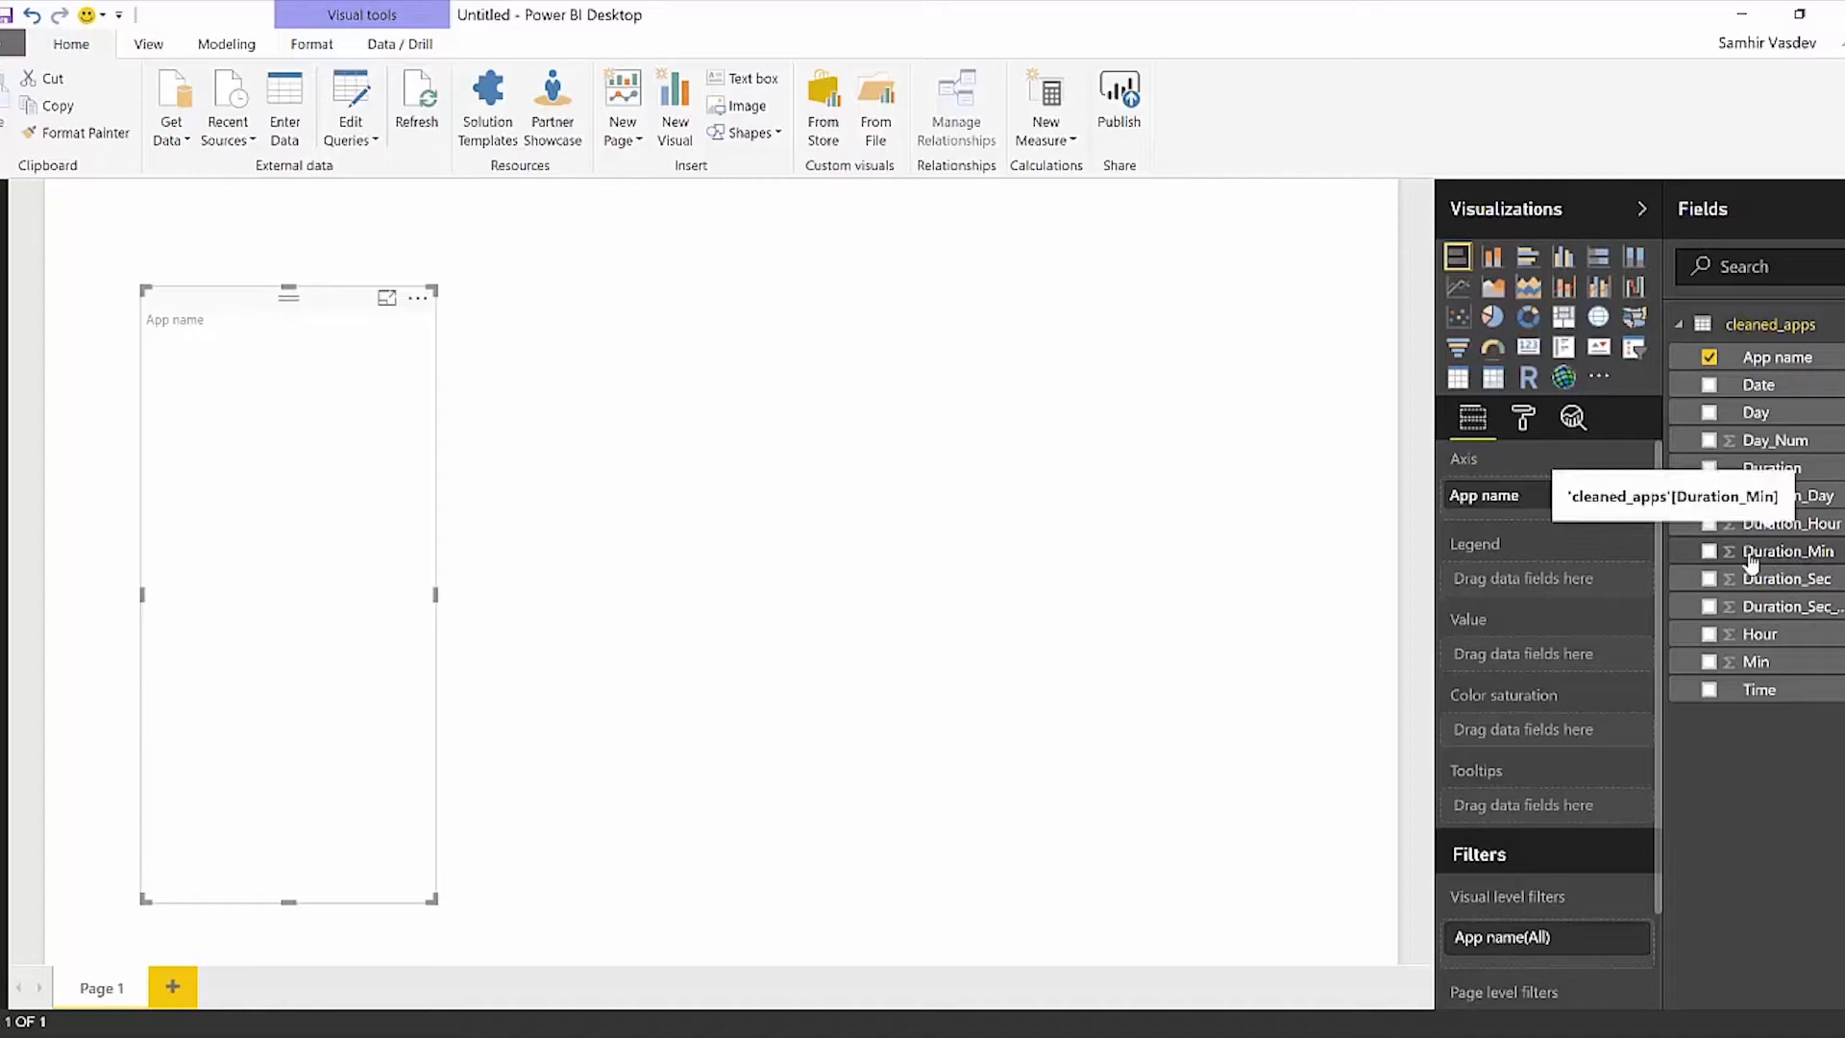
Plot Duration_Min as bar values and sort the bars by Duration_Min, longest first.
{"action": "left_click", "coordinate": [1707, 550]}
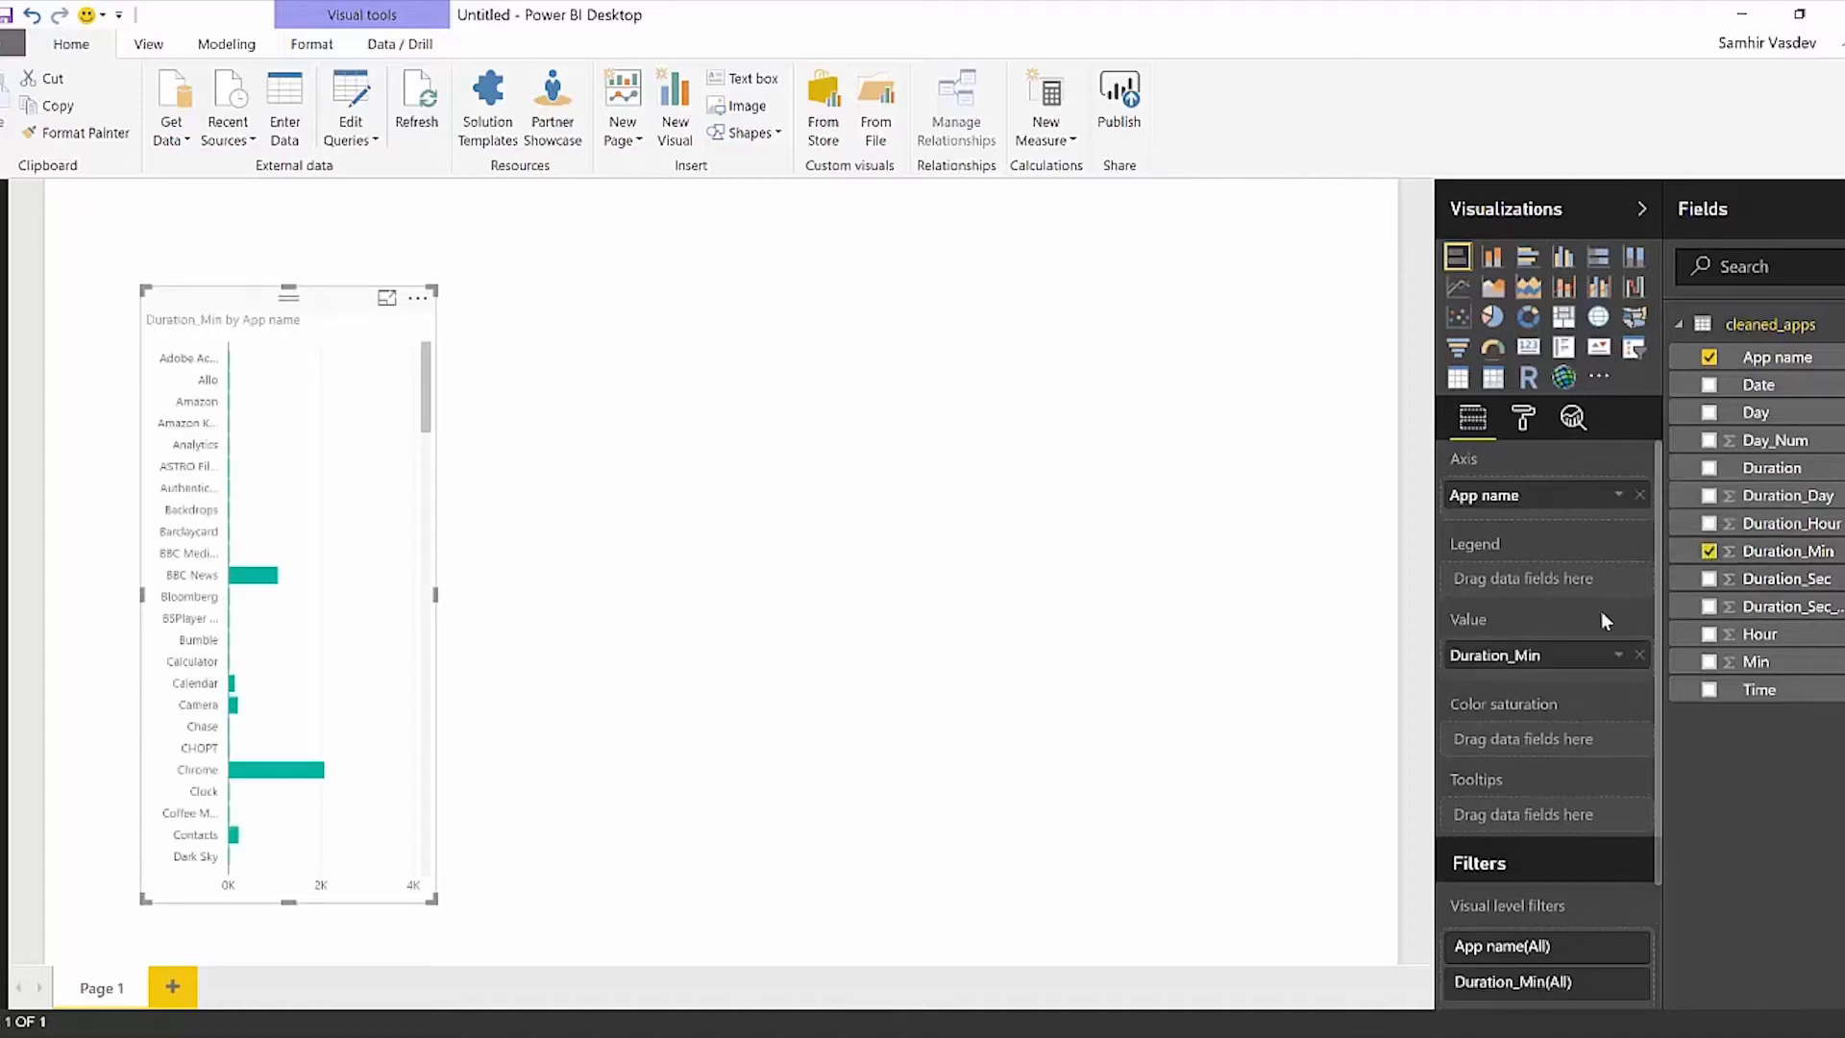
{"action": "mouse_move", "coordinate": [1518, 654]}
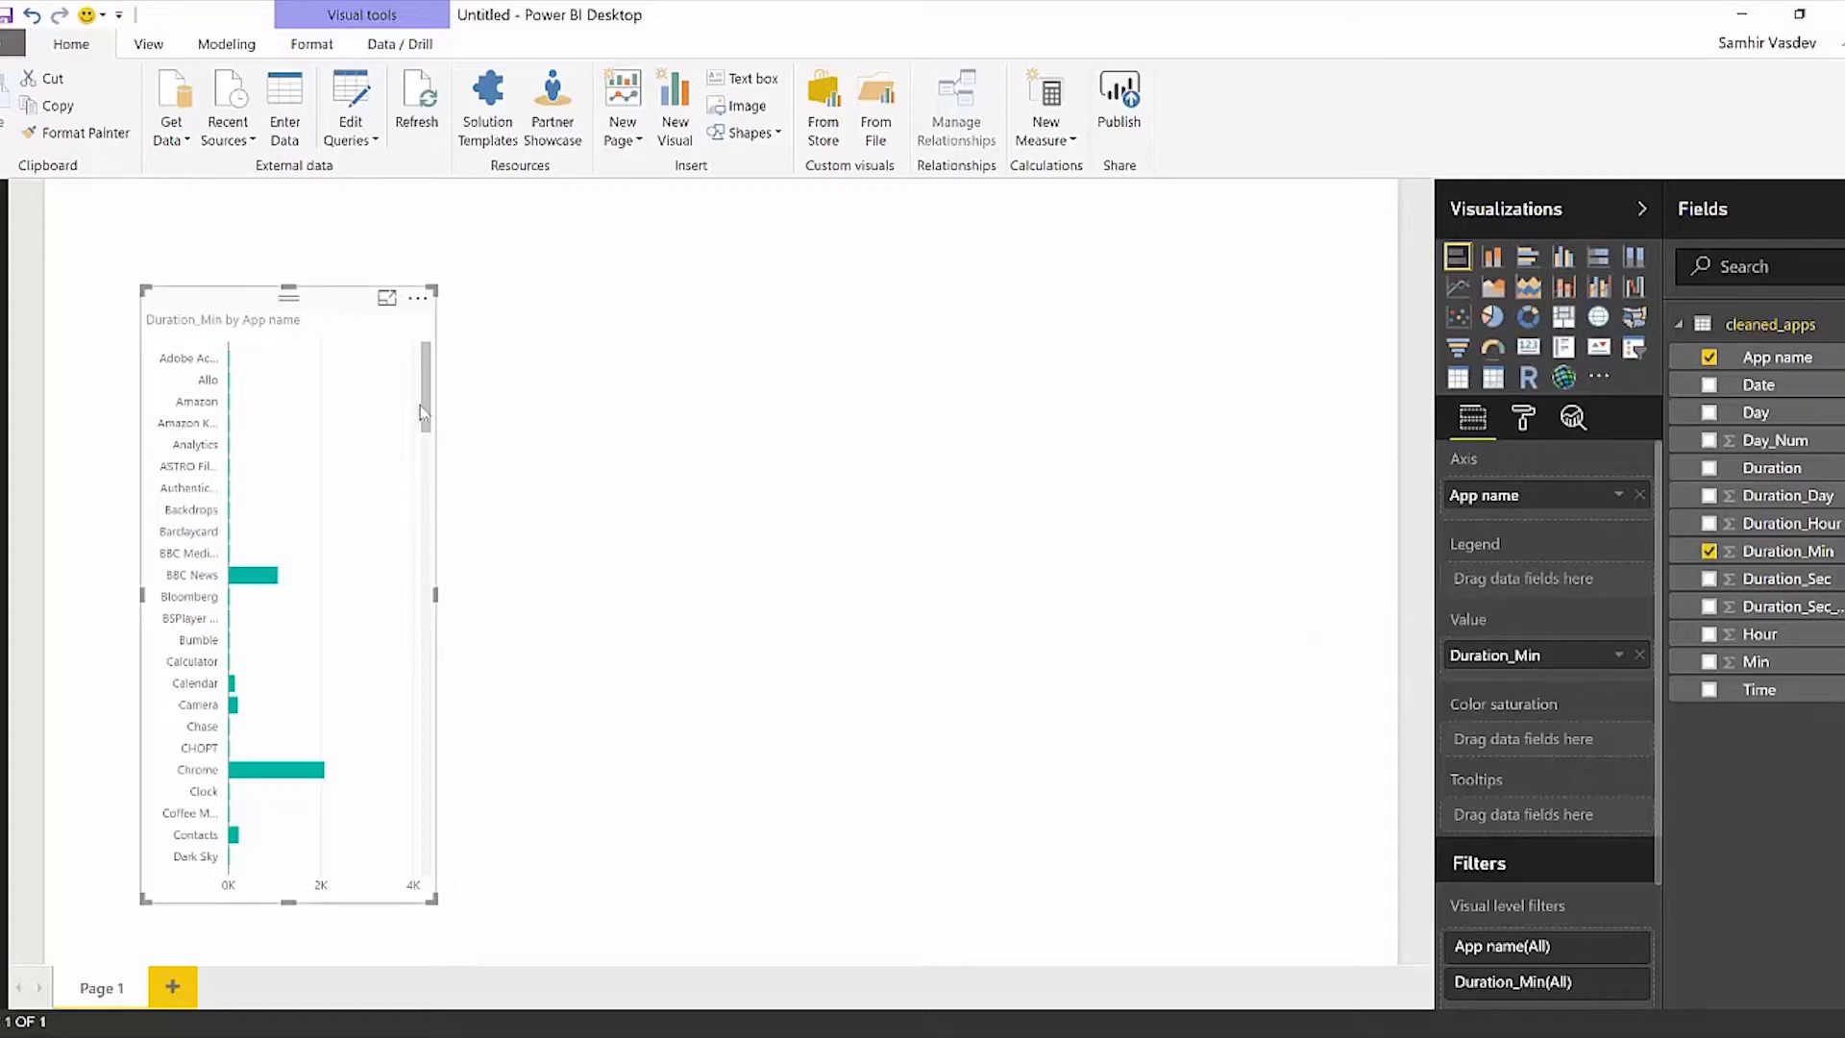
{"action": "scroll", "scroll_direction": "down", "scroll_amount": 3}
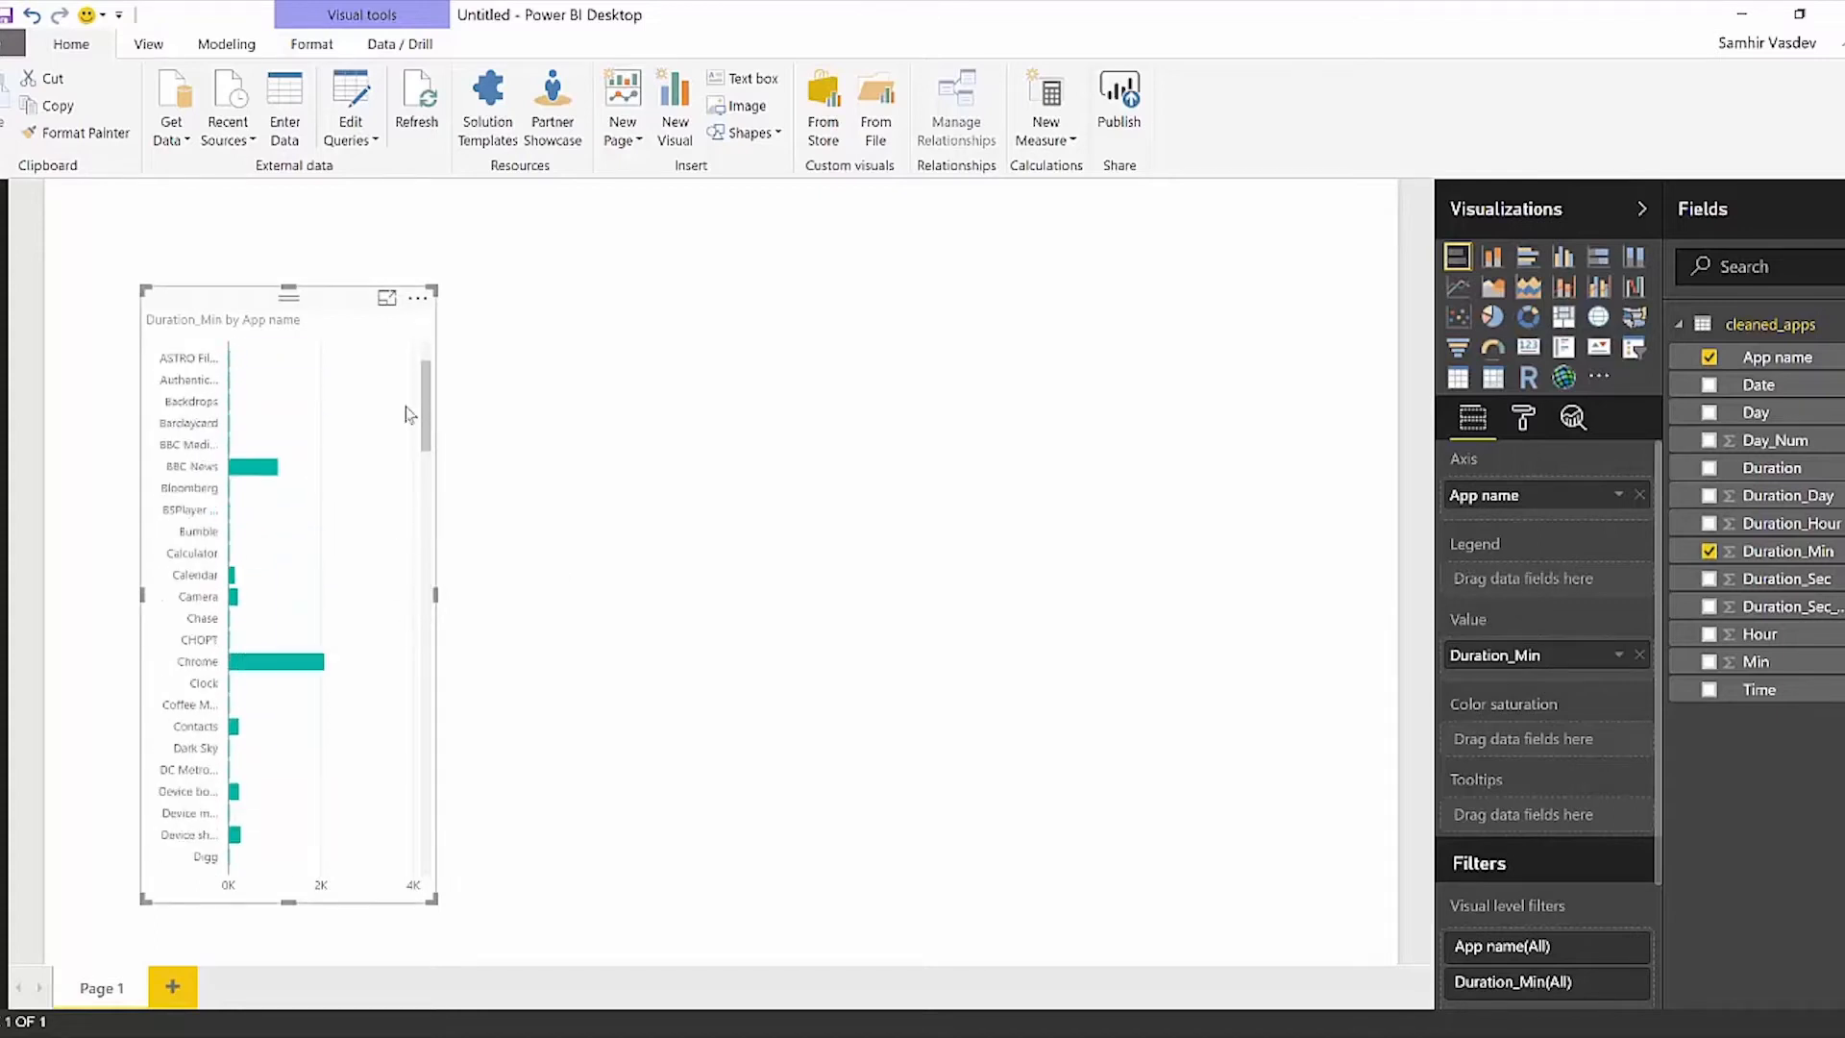
{"action": "left_click", "coordinate": [418, 298]}
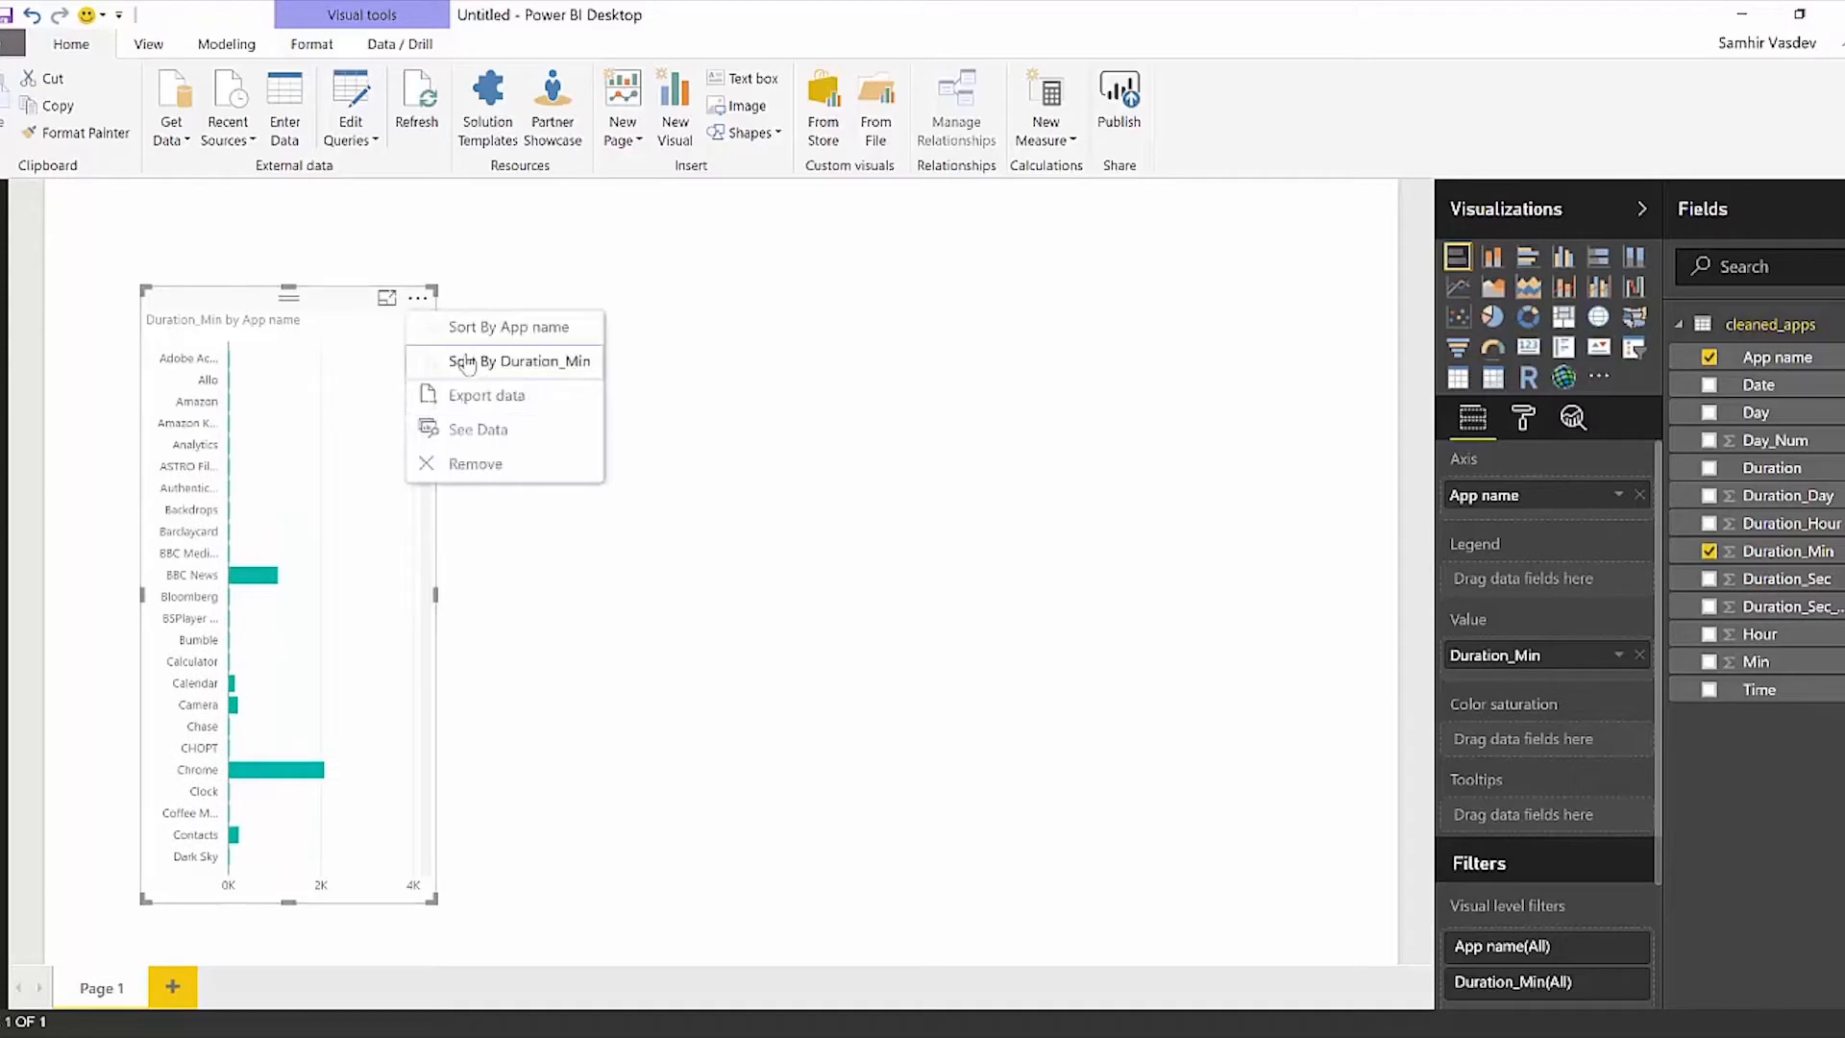
{"action": "left_click", "coordinate": [520, 361]}
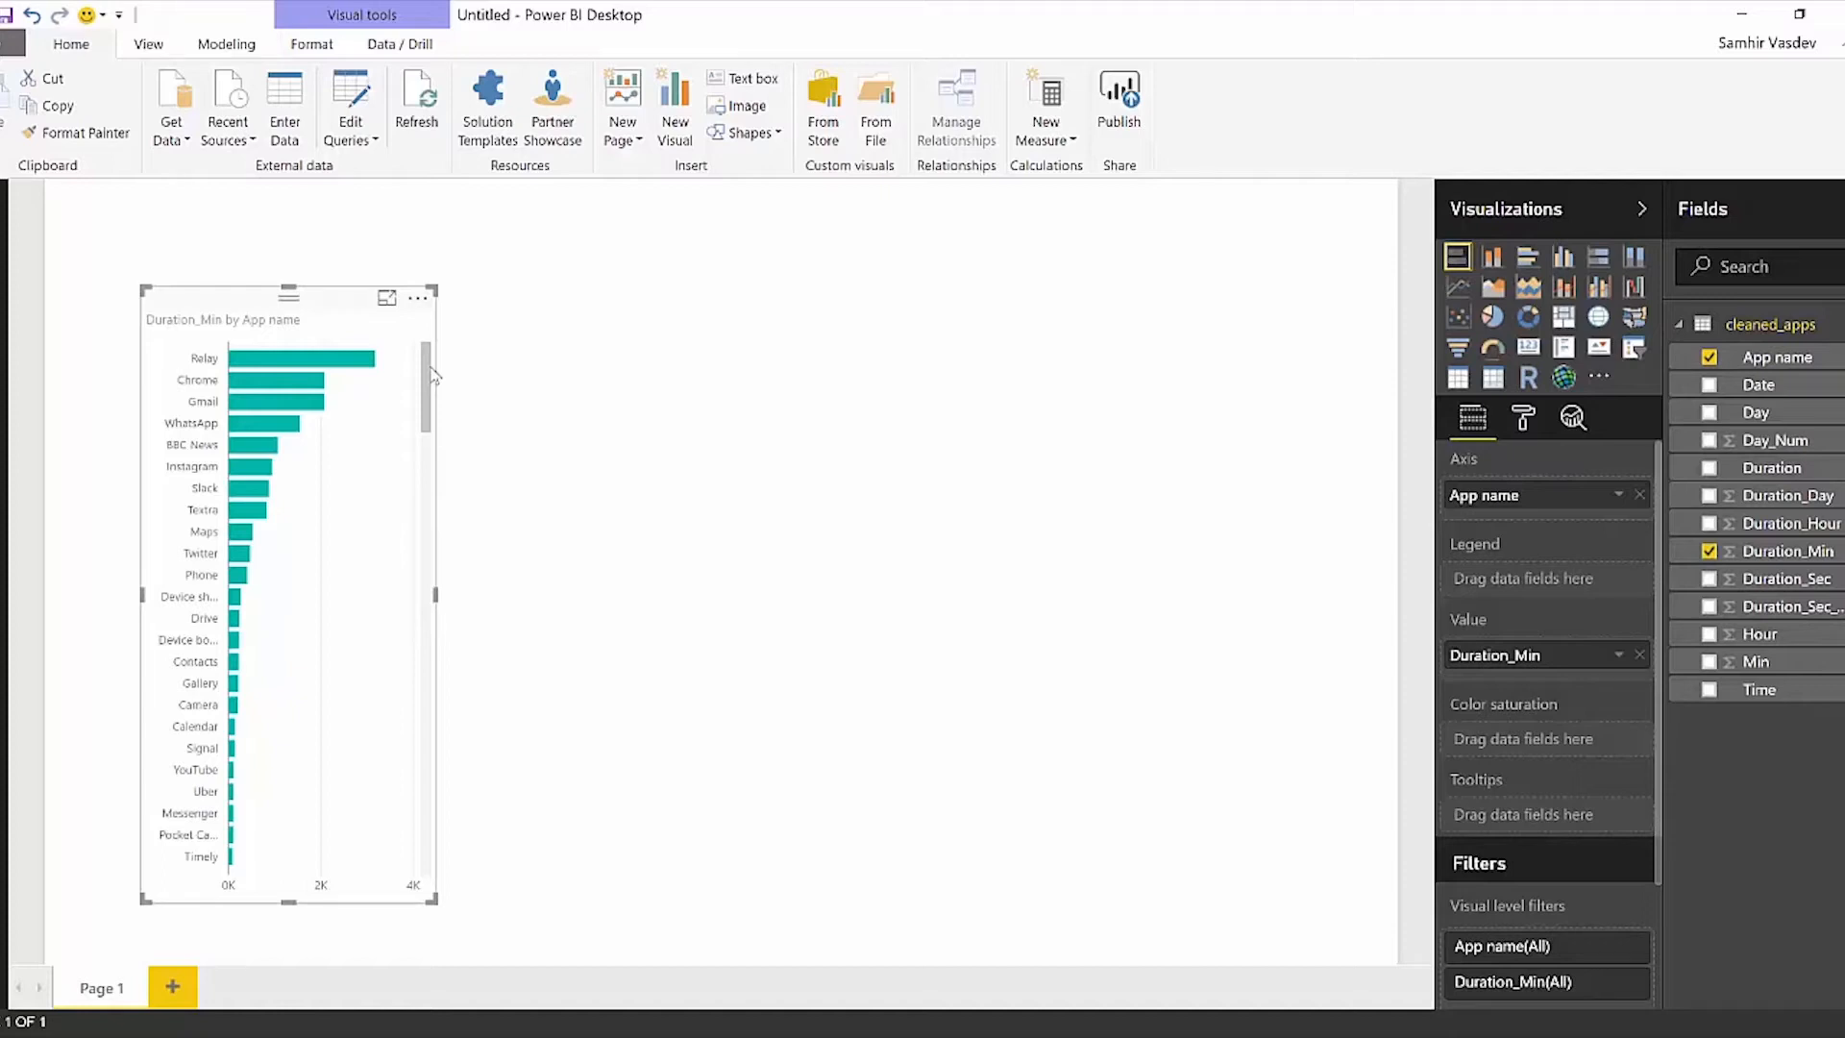
{"action": "mouse_move", "coordinate": [370, 361]}
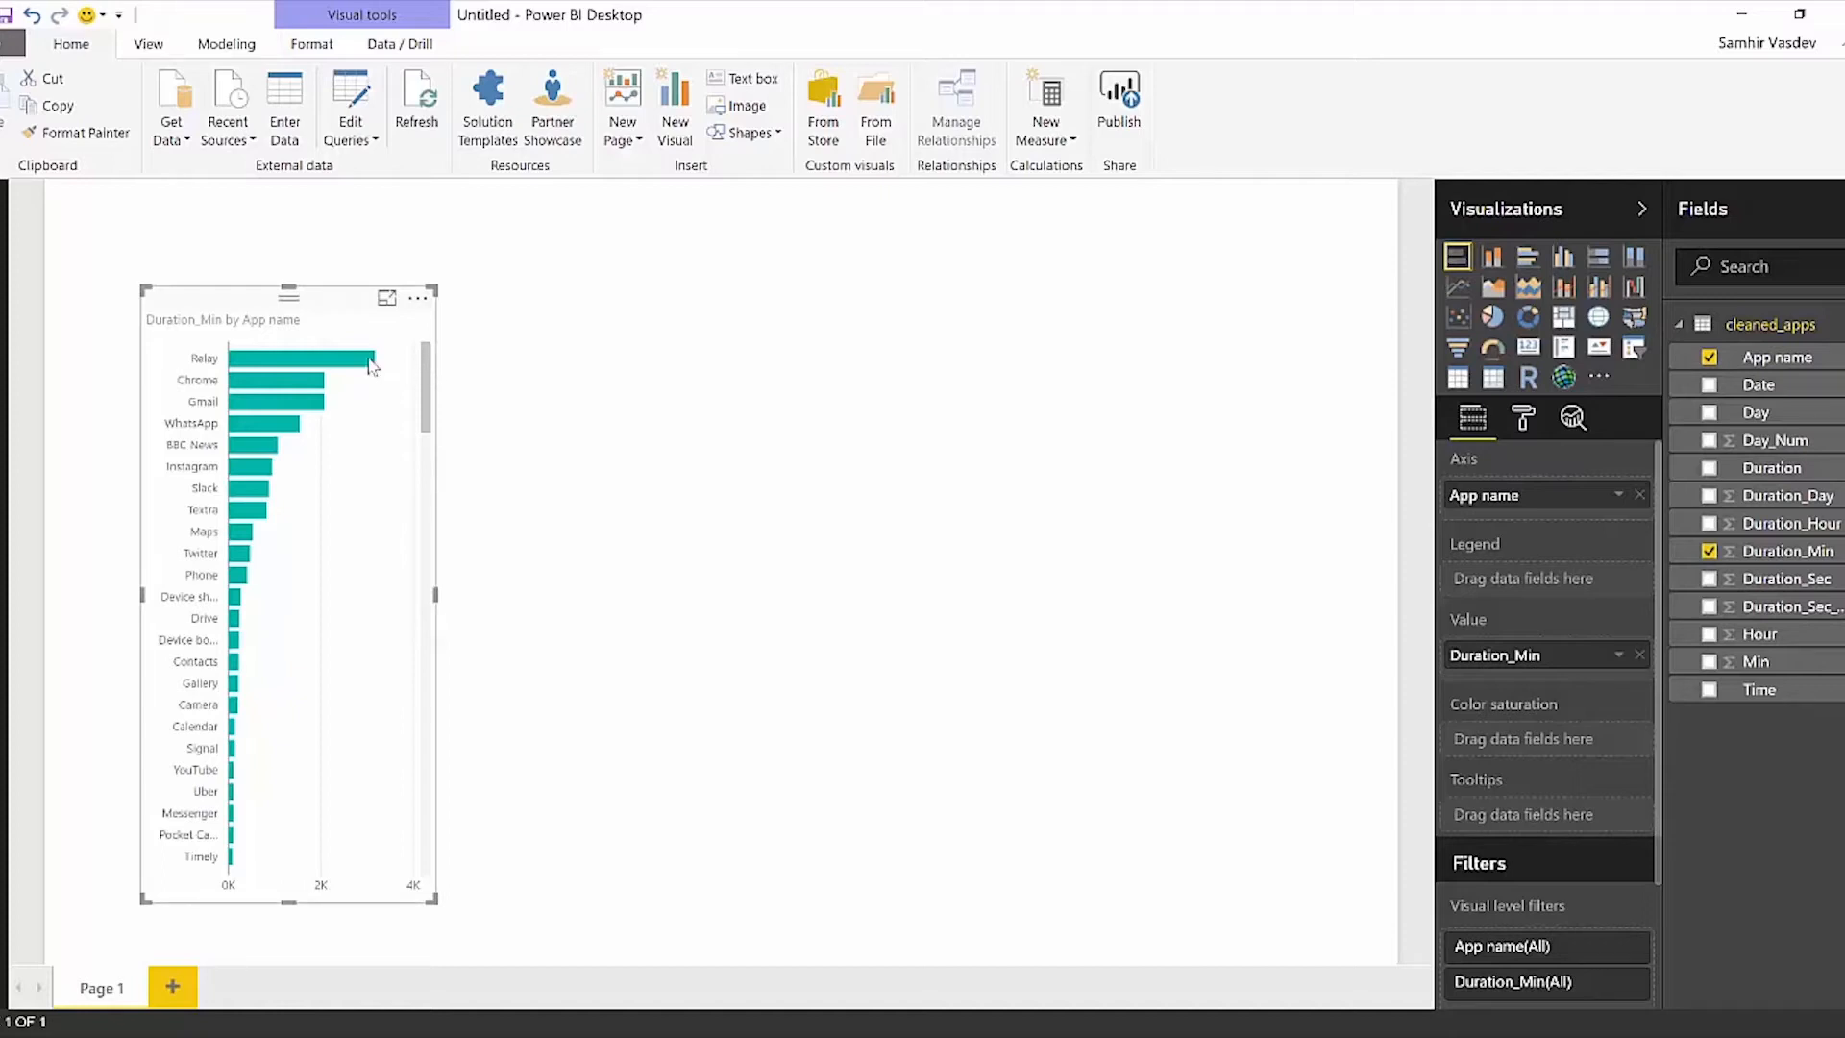
{"action": "mouse_move", "coordinate": [371, 362]}
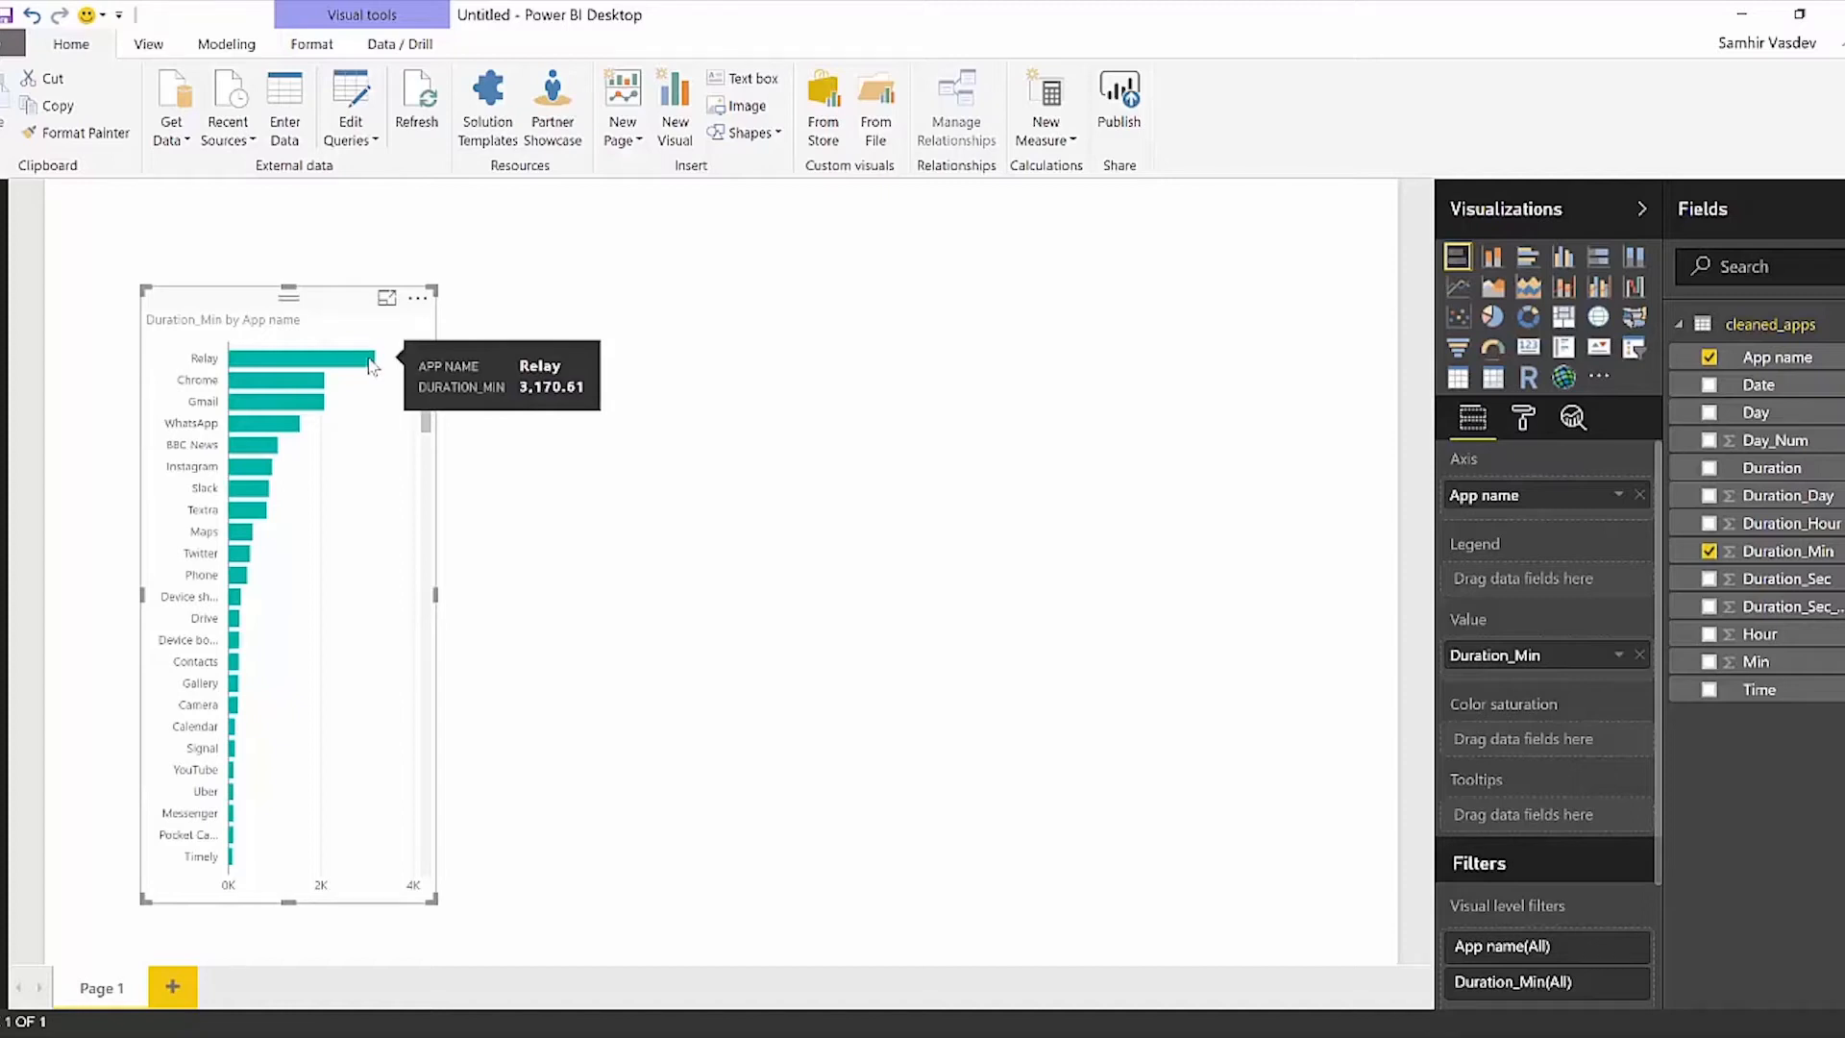
{"action": "mouse_move", "coordinate": [419, 493]}
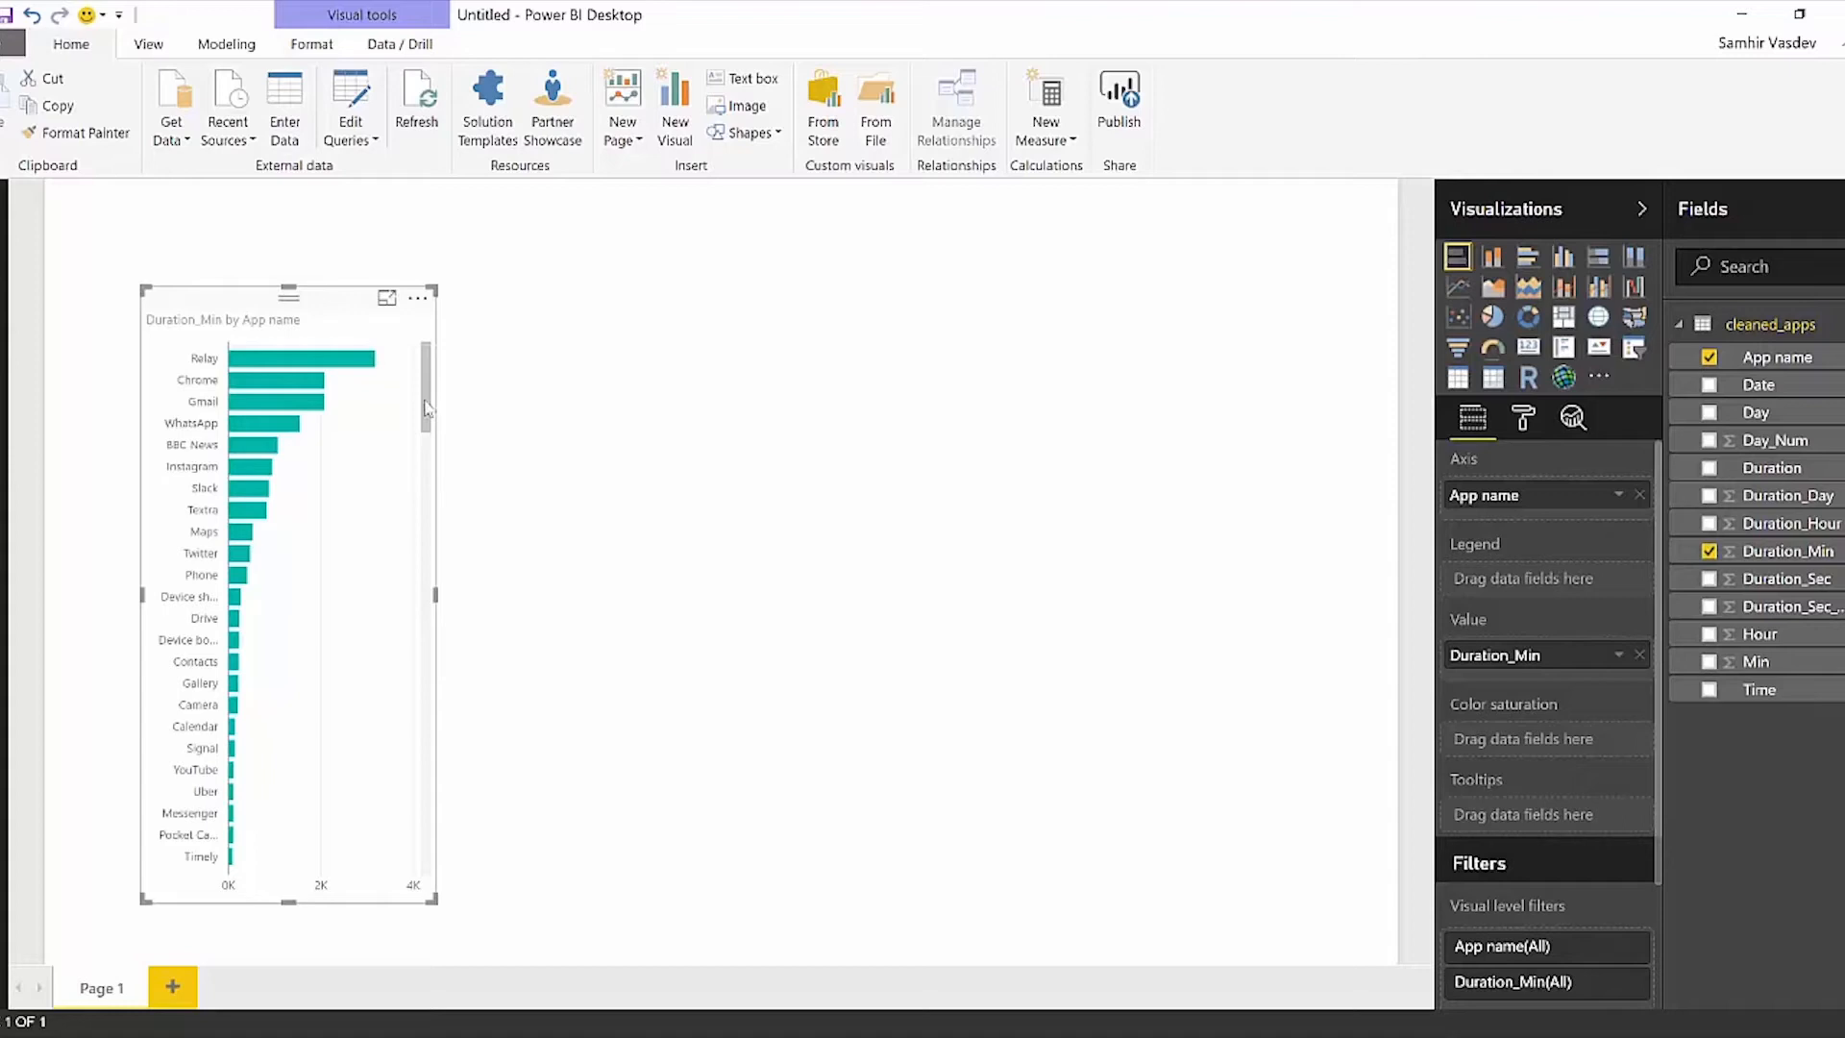
{"action": "mouse_move", "coordinate": [353, 361]}
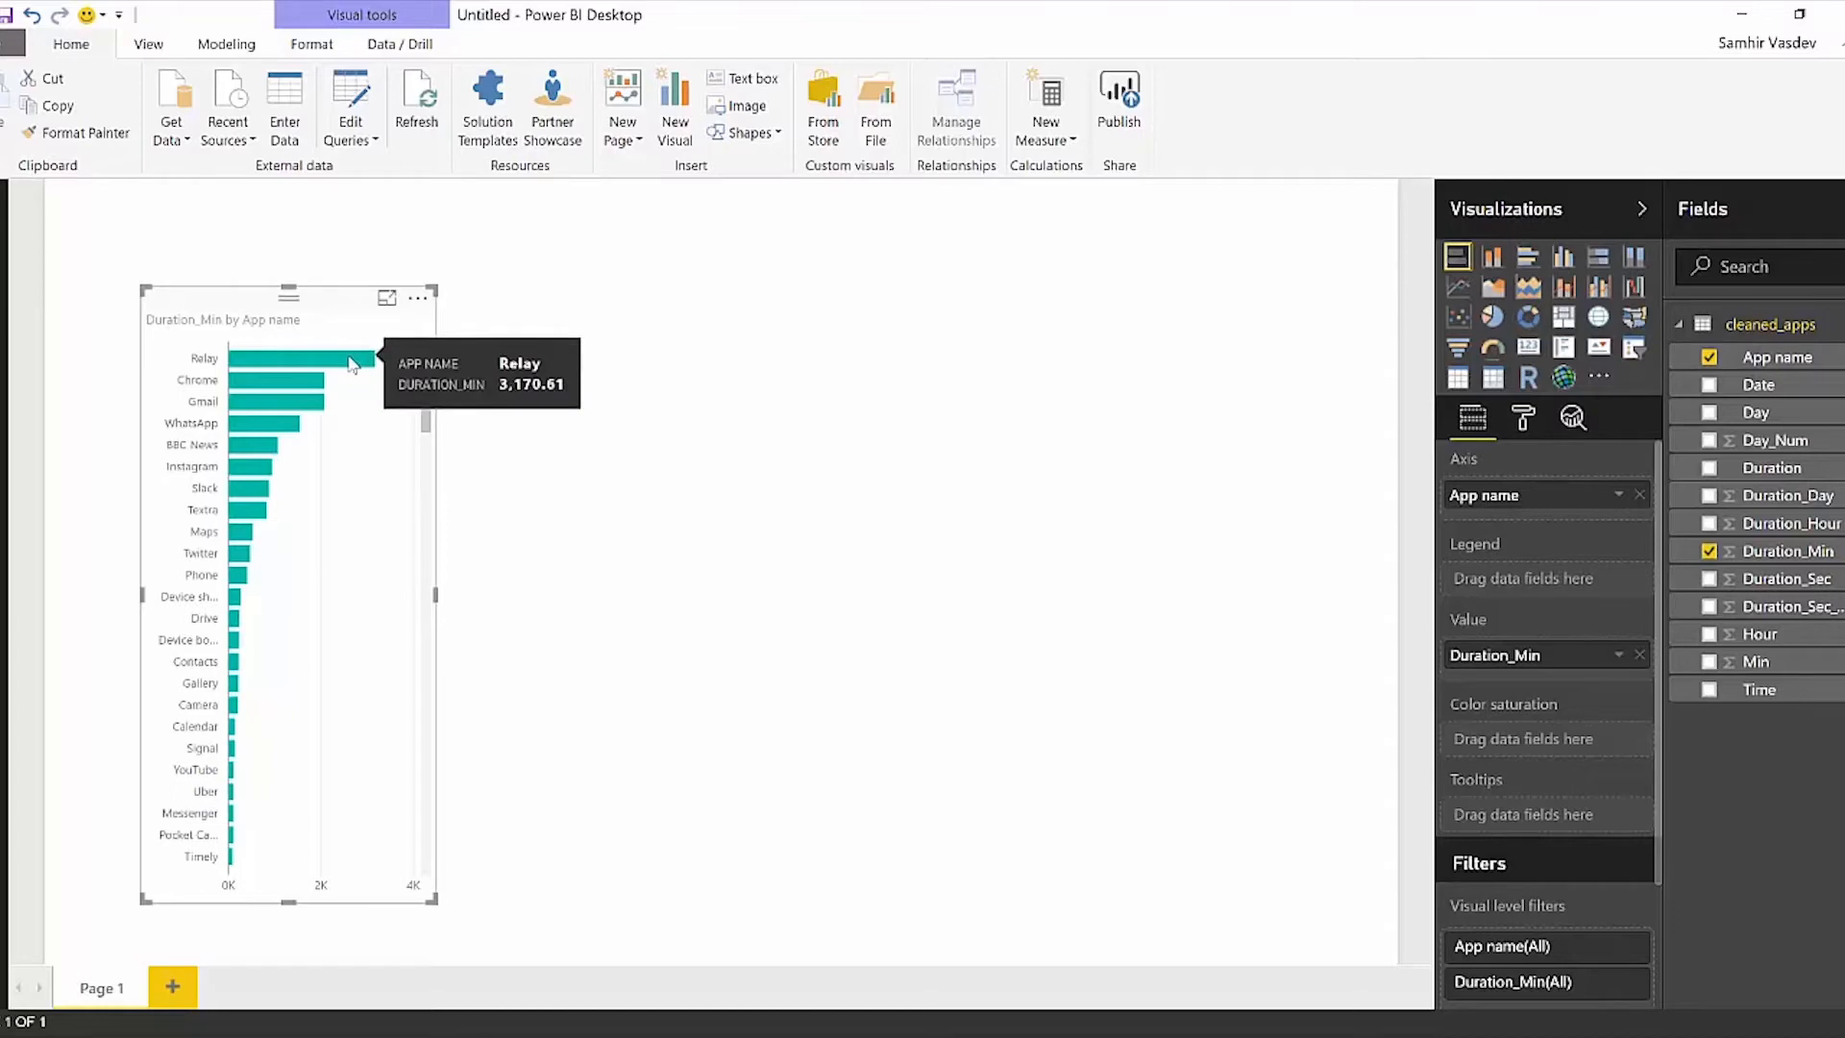
{"action": "mouse_move", "coordinate": [300, 405]}
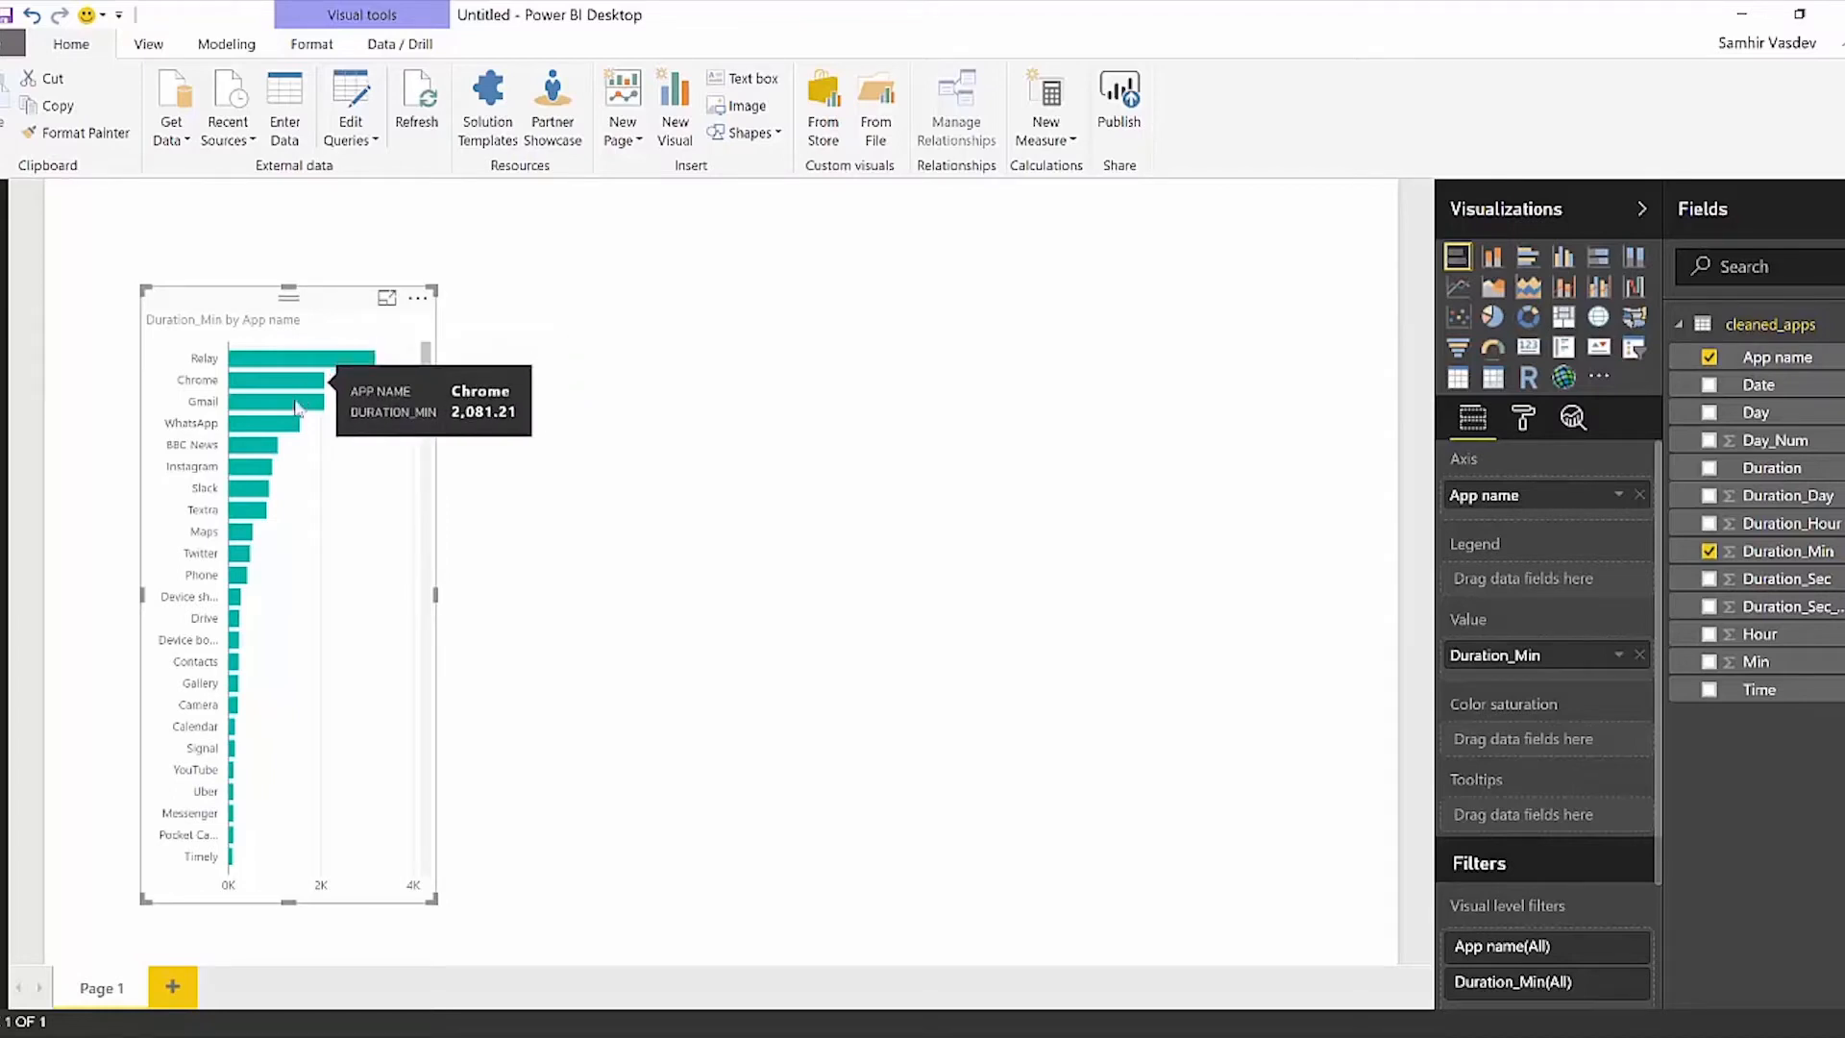
{"action": "mouse_move", "coordinate": [283, 423]}
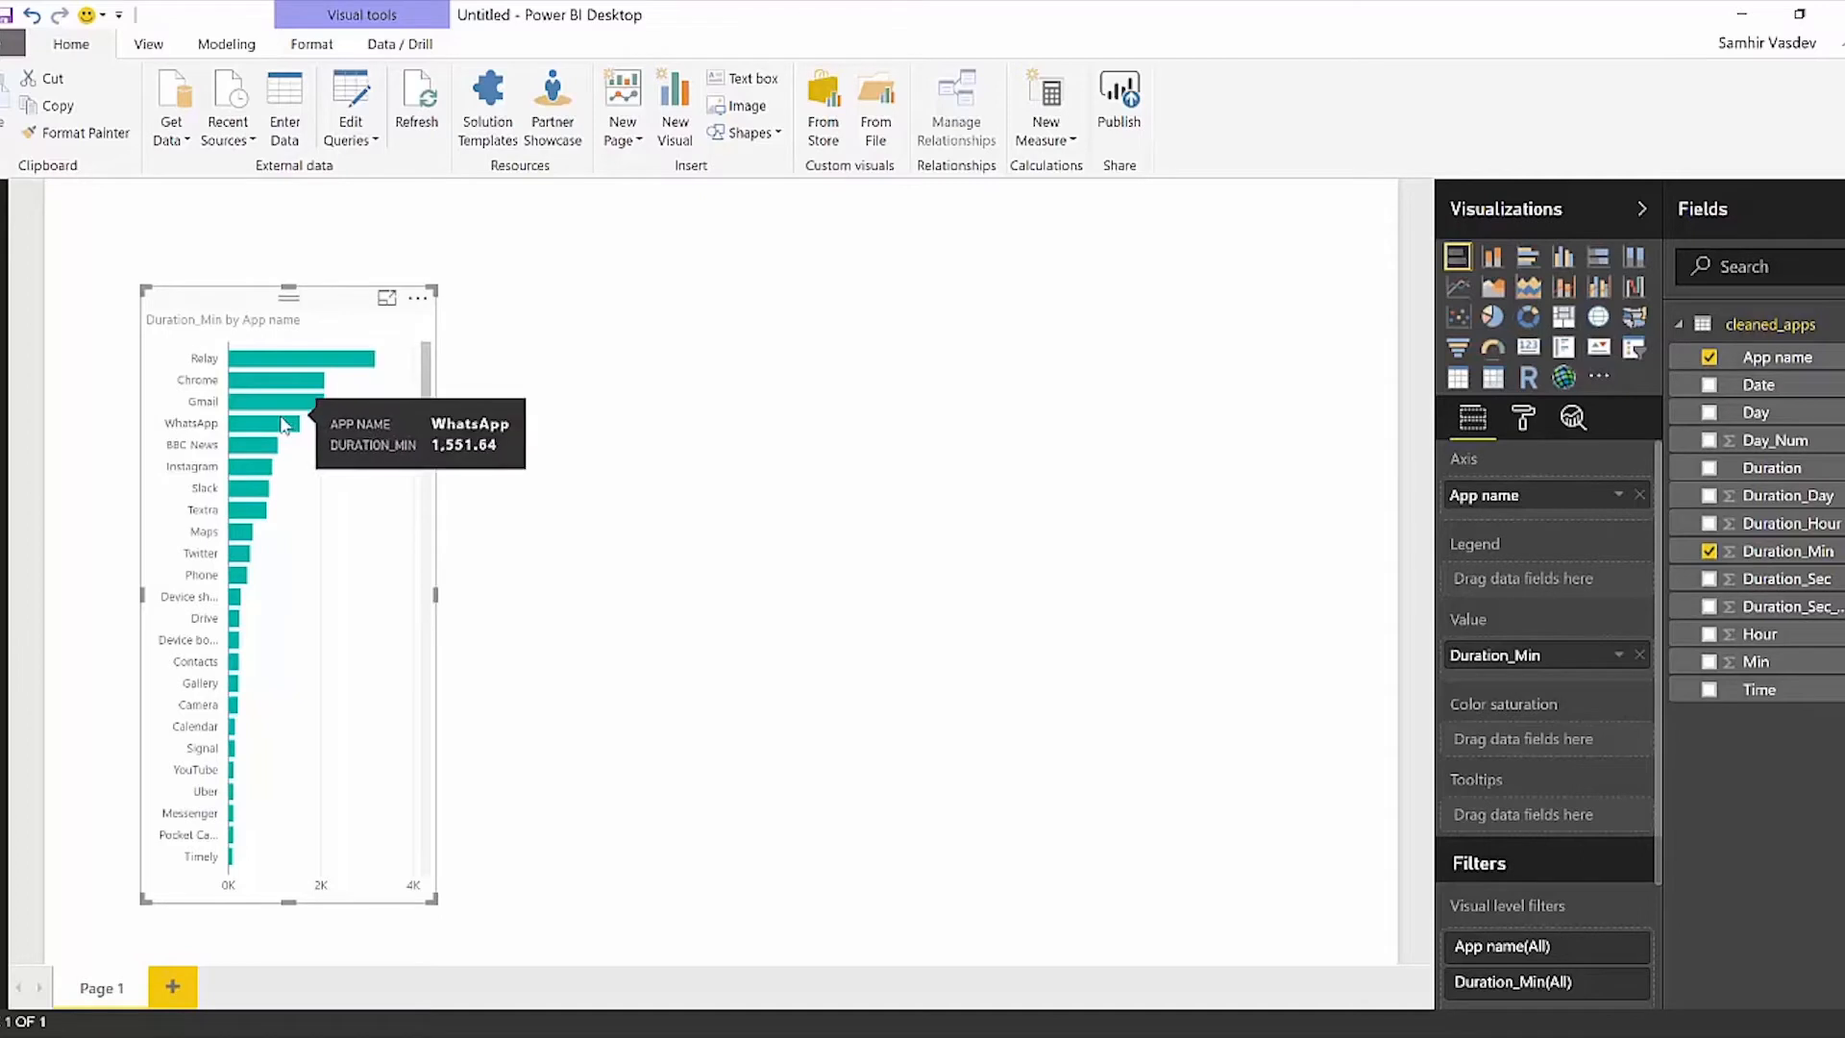